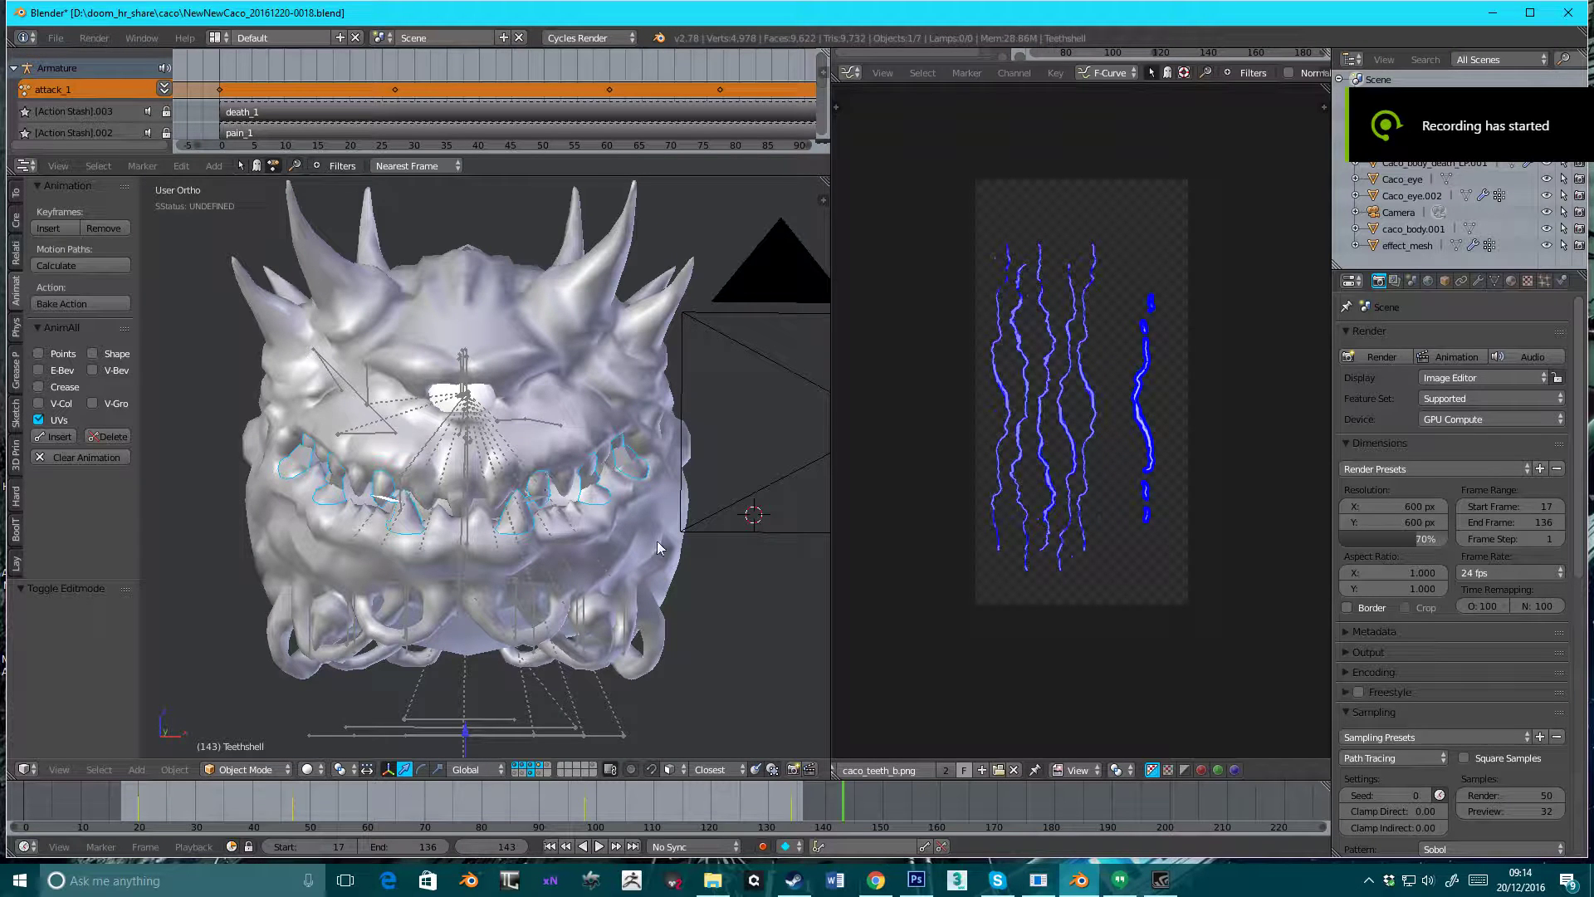
mouse_move(651, 480)
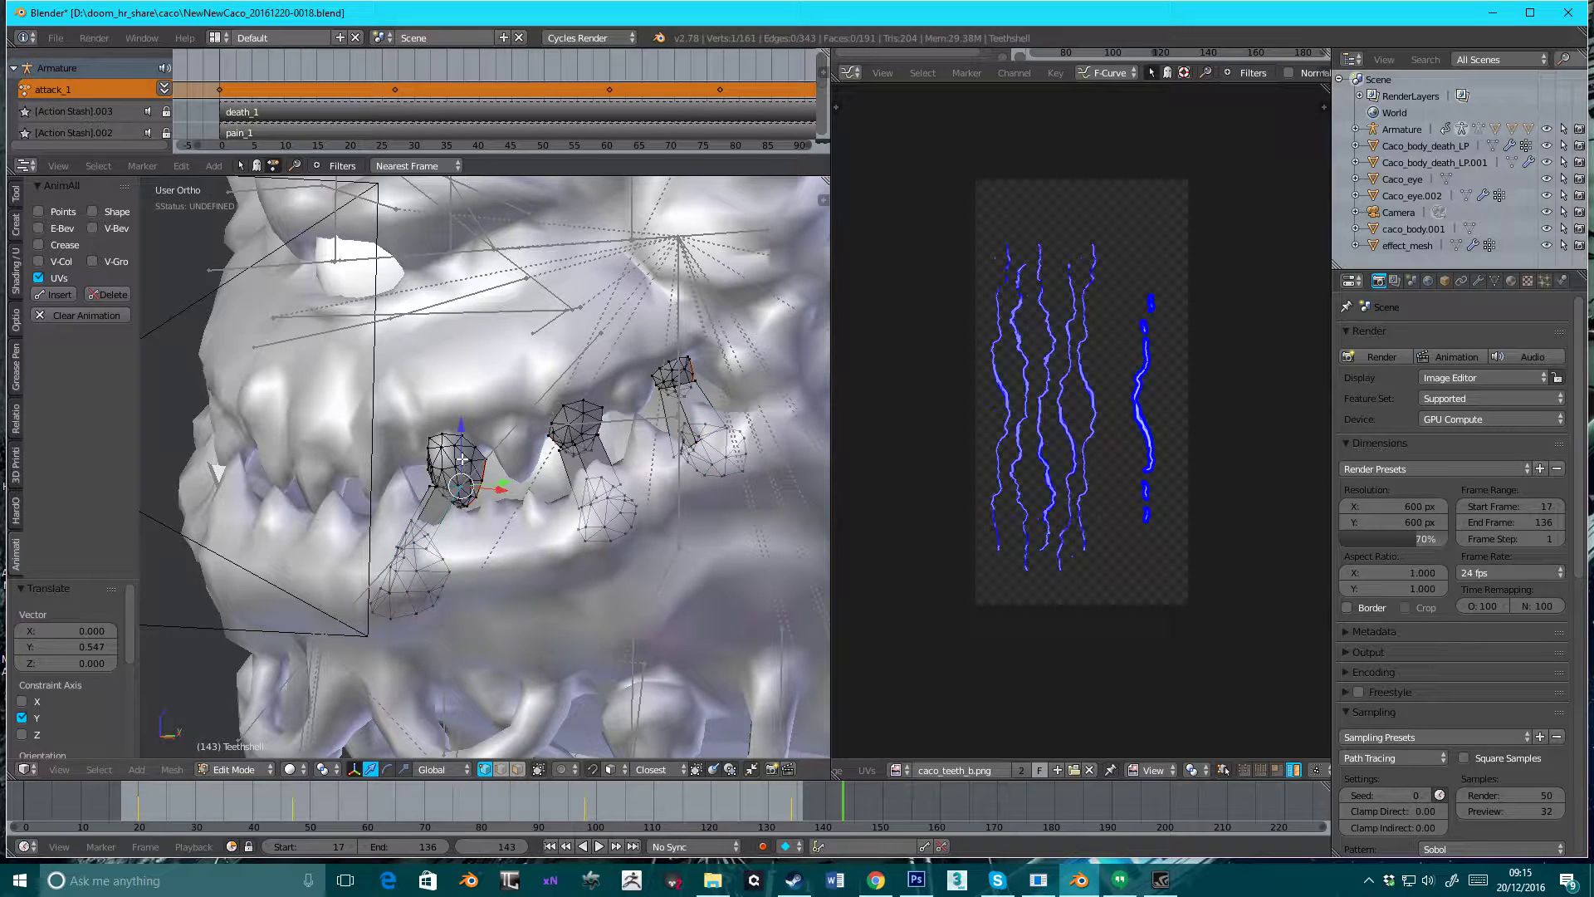
Select the connected teeth pieces with L and add more to the selection.
key("l")
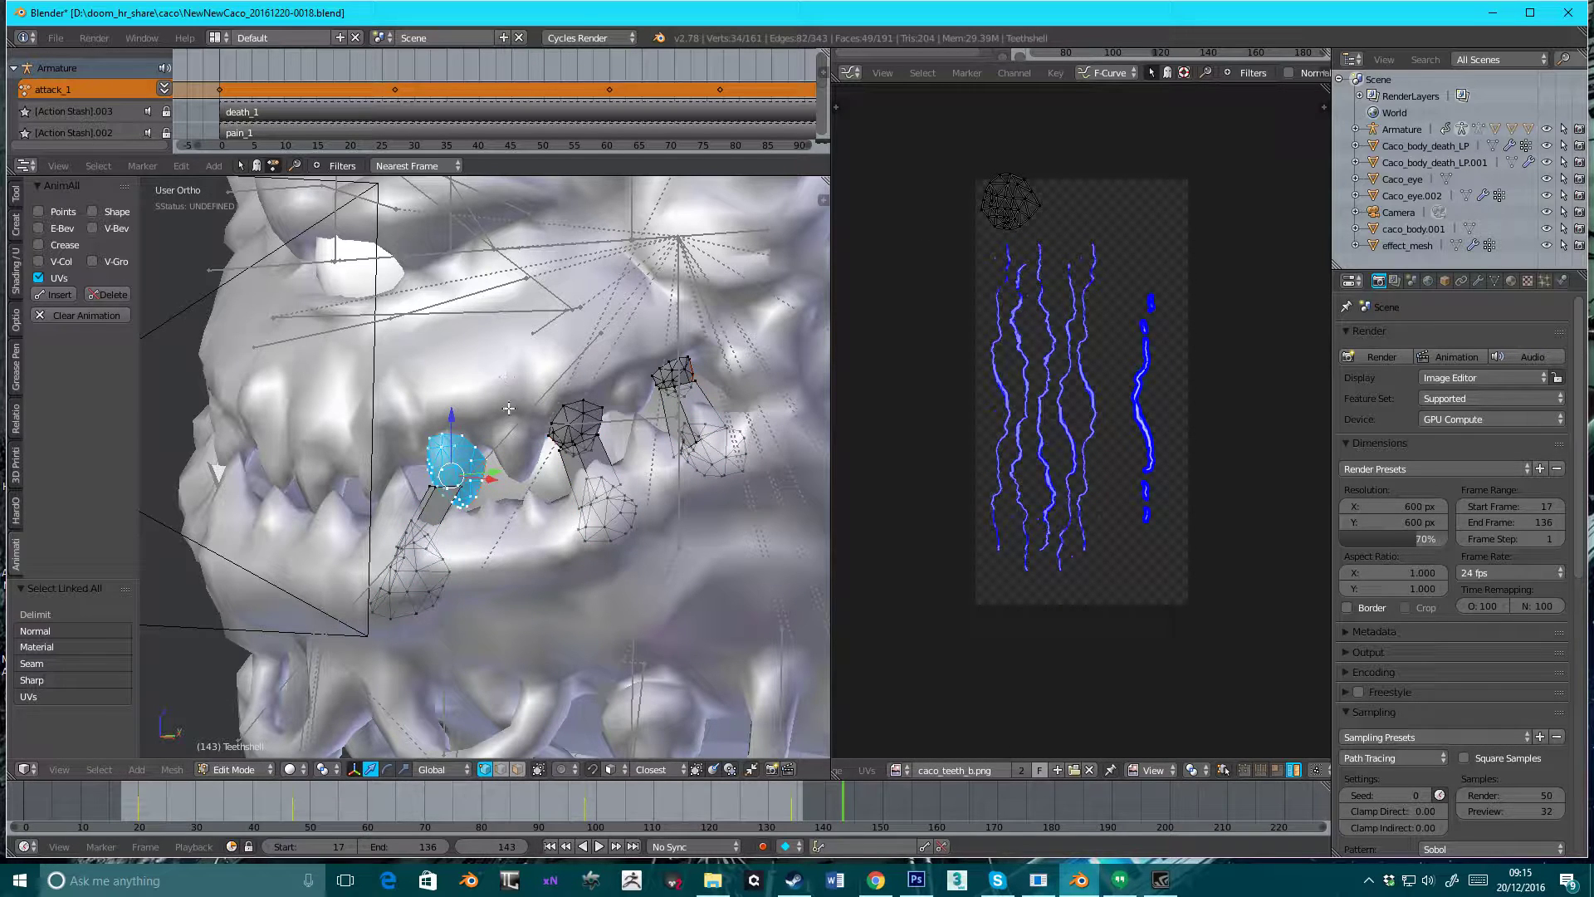
key("a")
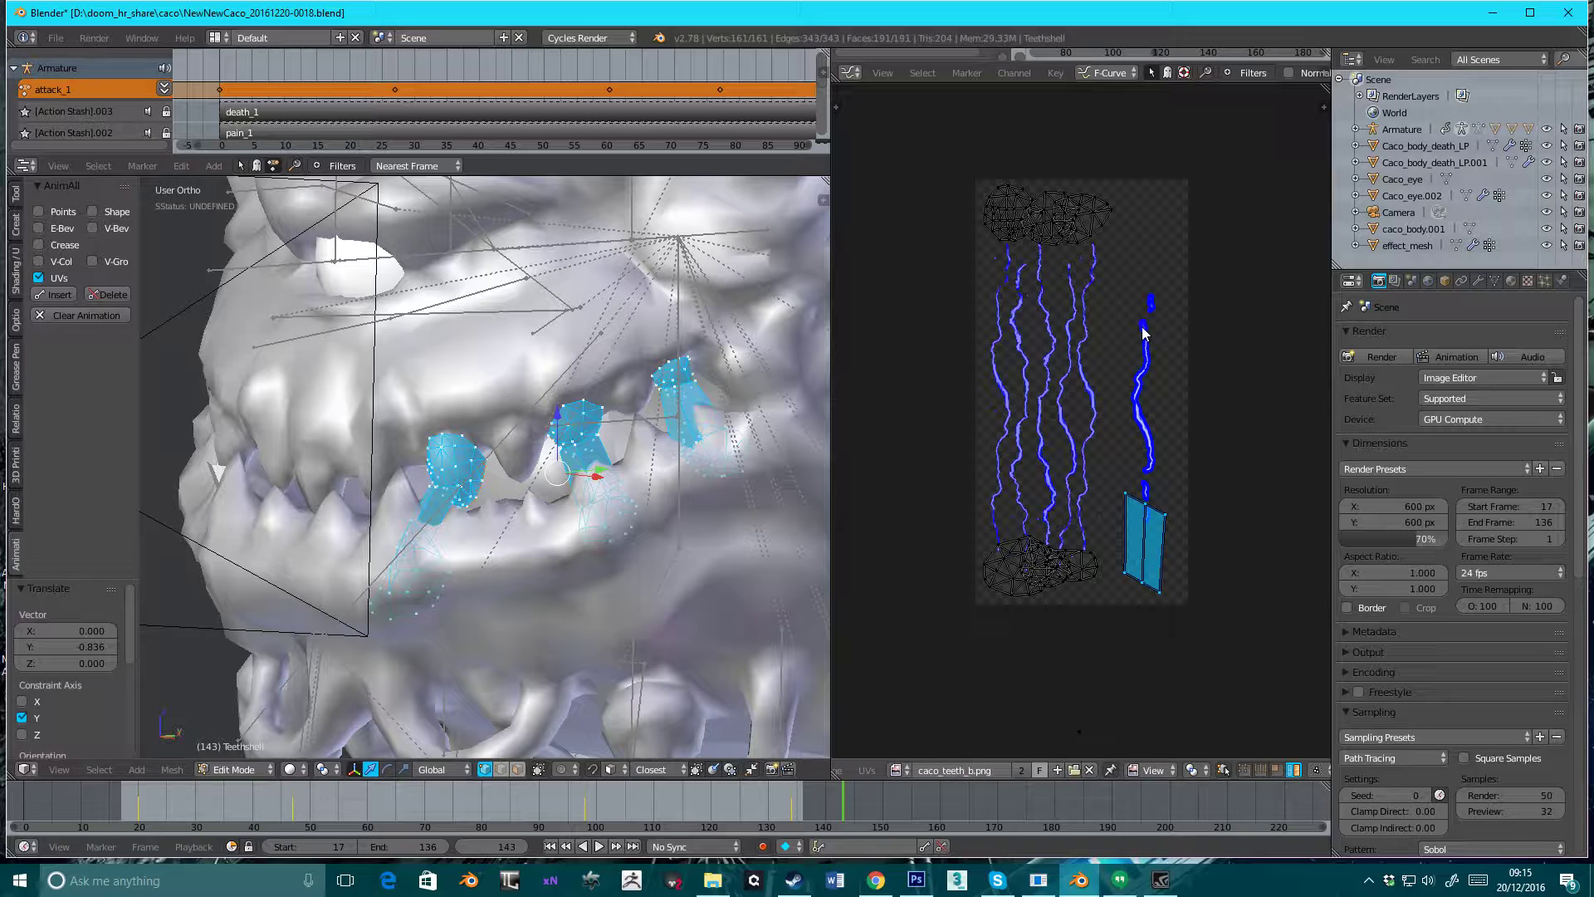
mouse_move(936, 212)
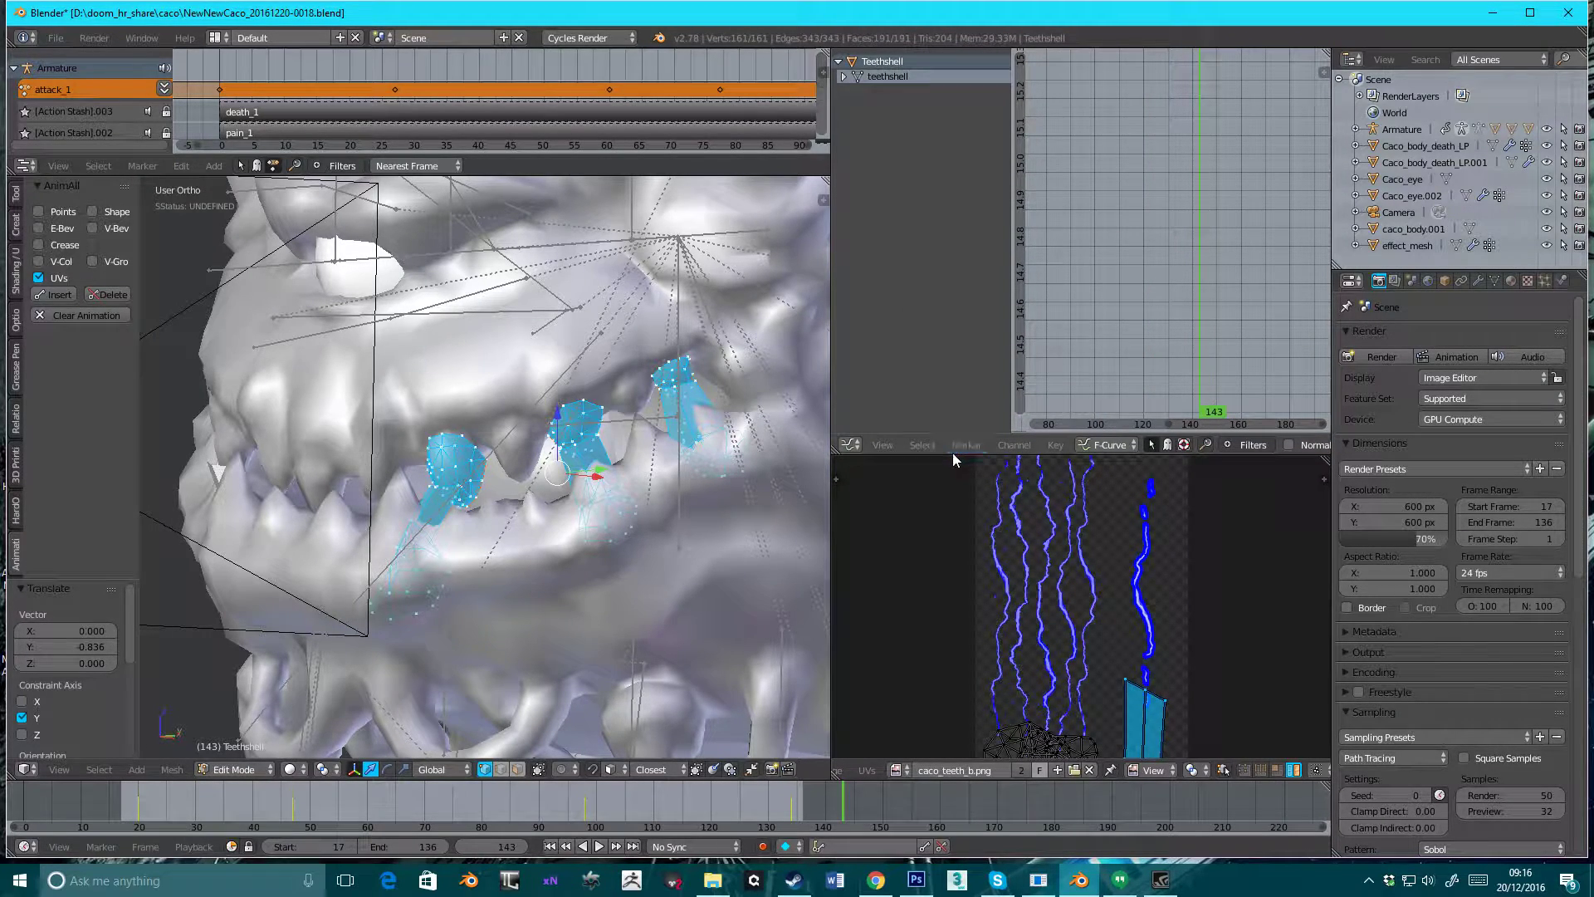
mouse_move(952, 454)
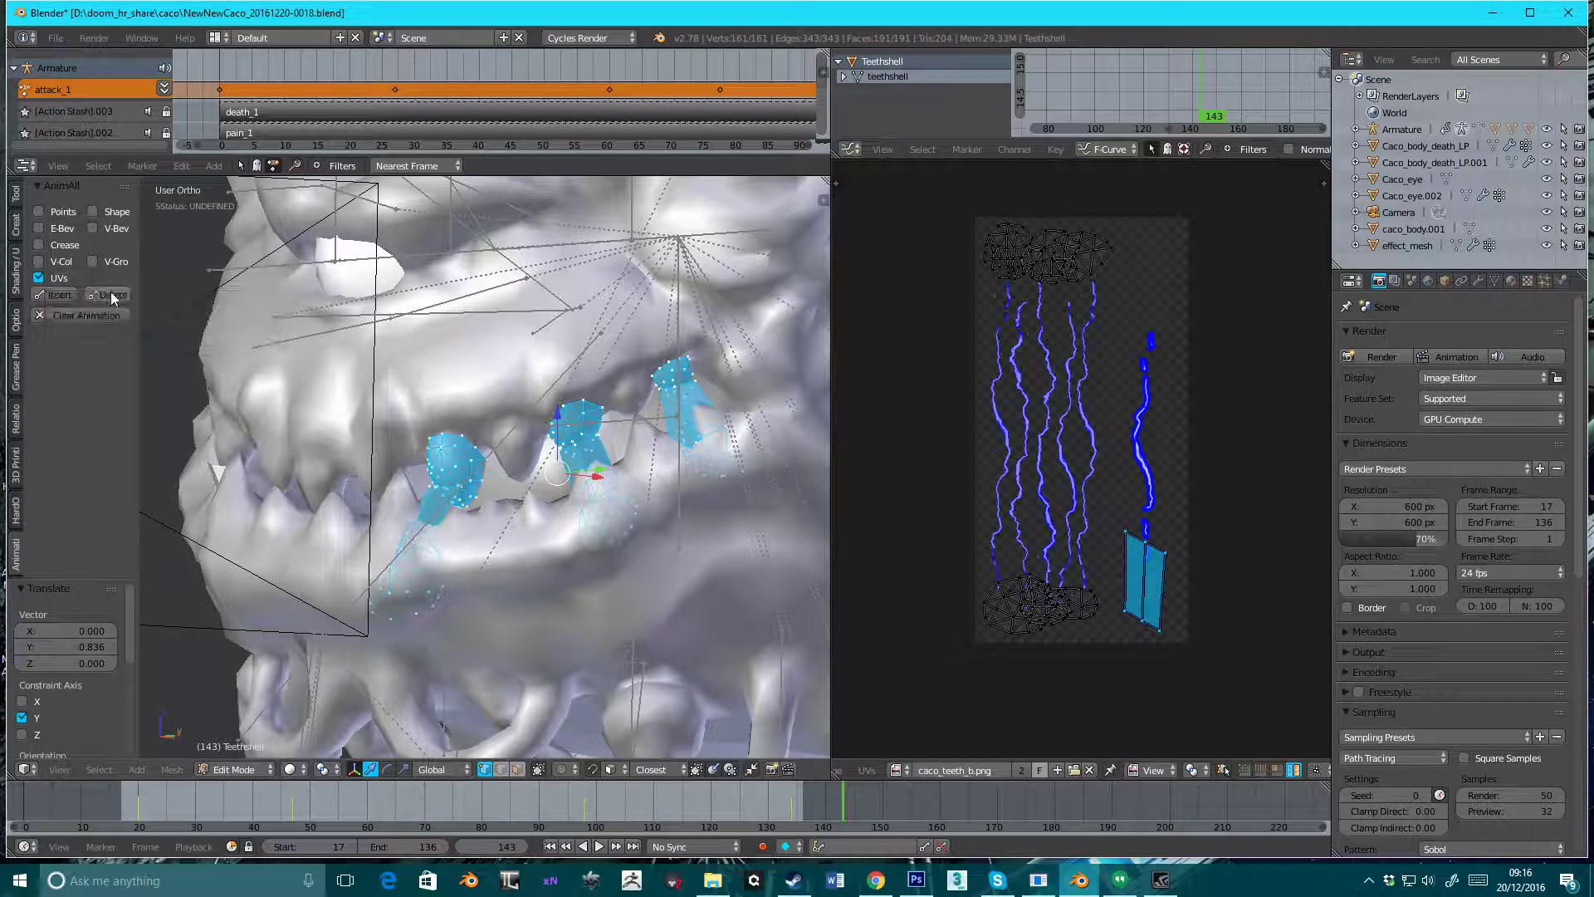
Clear the AnimAll UV animation, jump to the animation start, and select all teeth UVs.
left_click(85, 313)
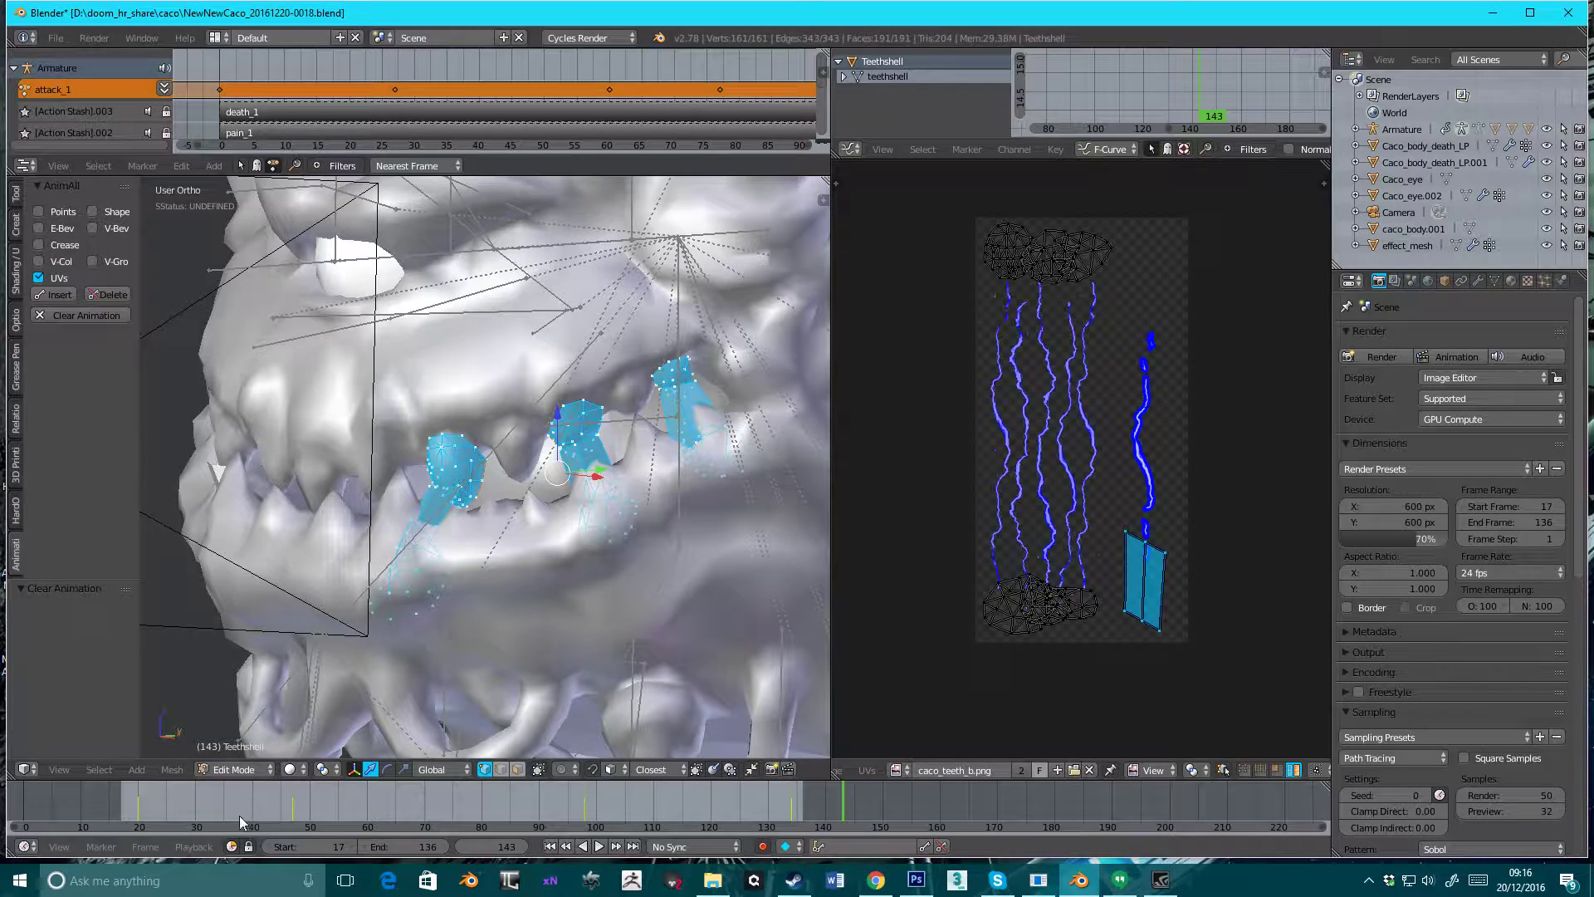
left_click(244, 803)
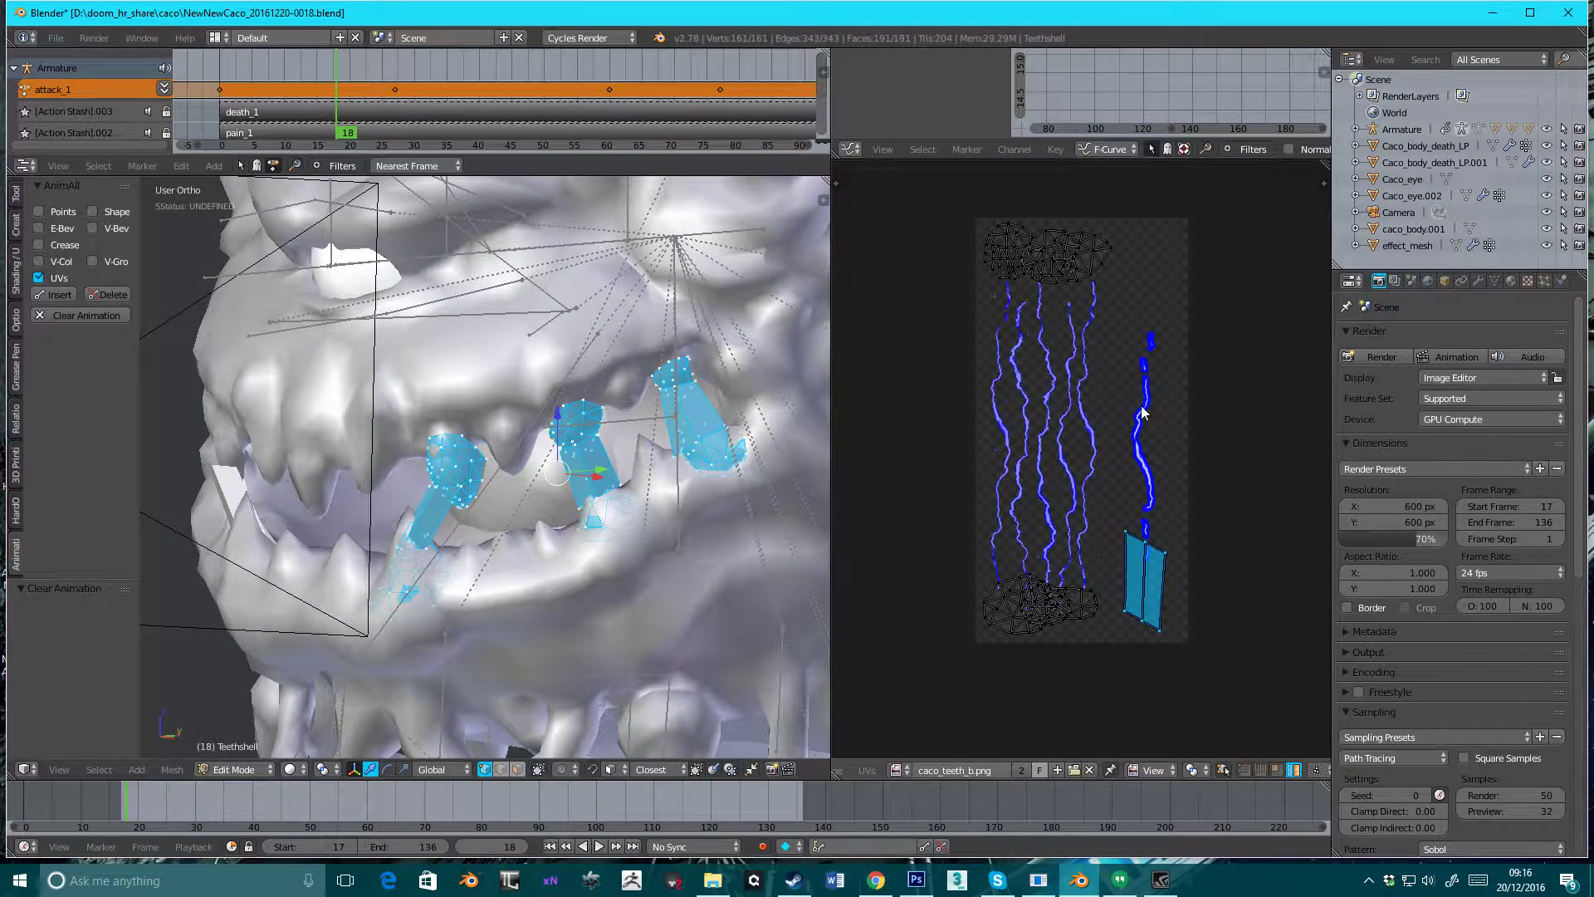
key("a")
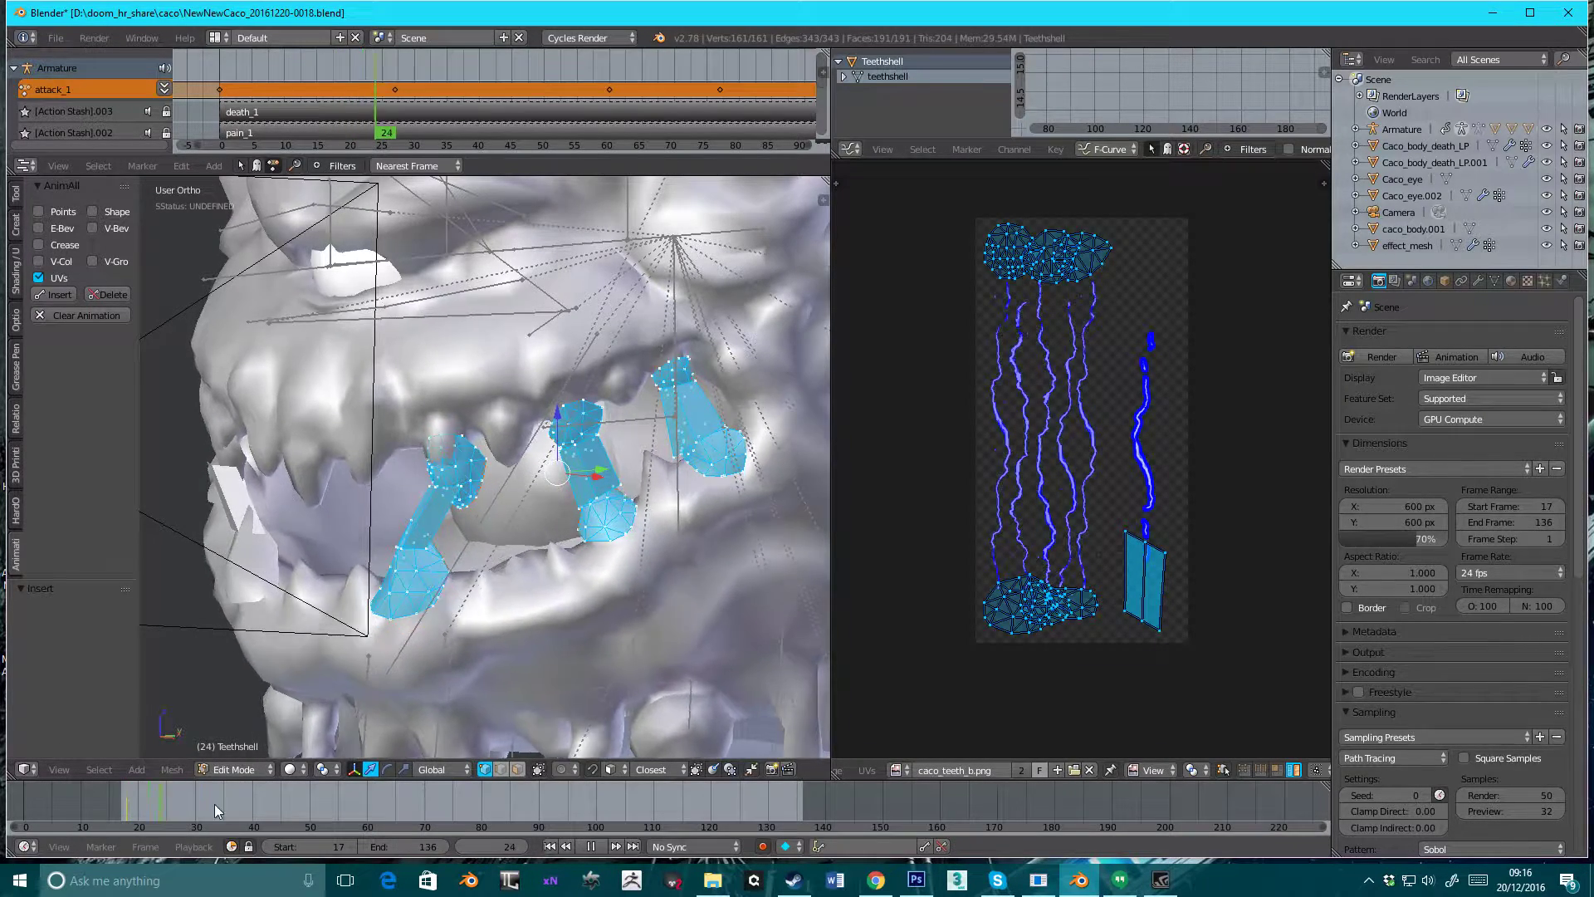
At frame 133, box-select the lower tooth island, select all UVs, and insert an AnimAll keyframe.
left_click(783, 803)
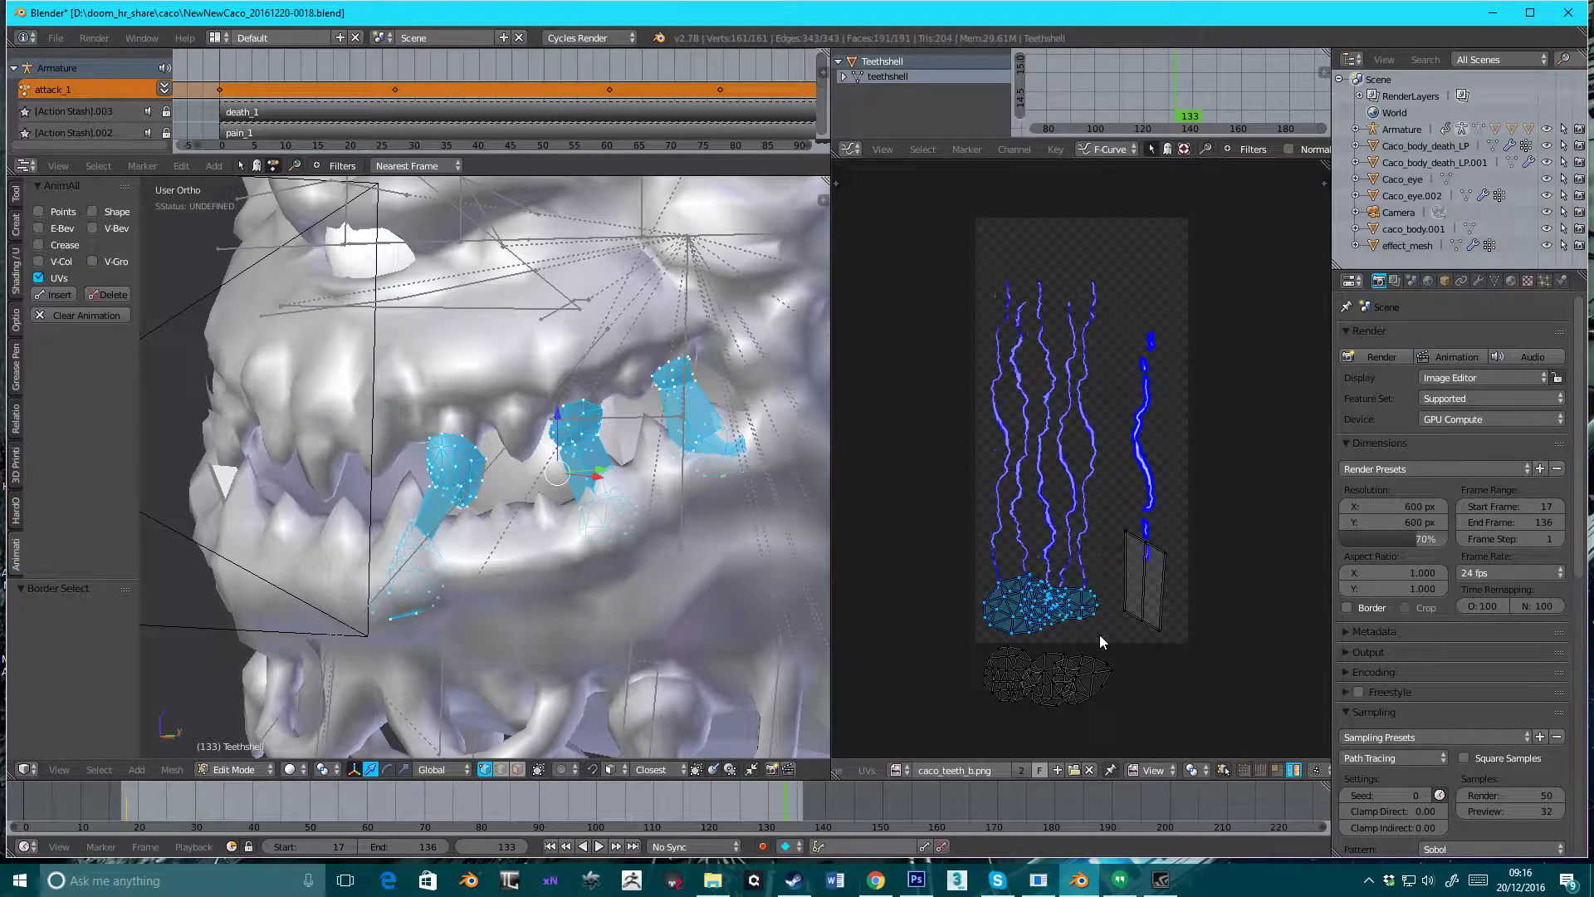
left_click_drag(1038, 610, 1038, 254)
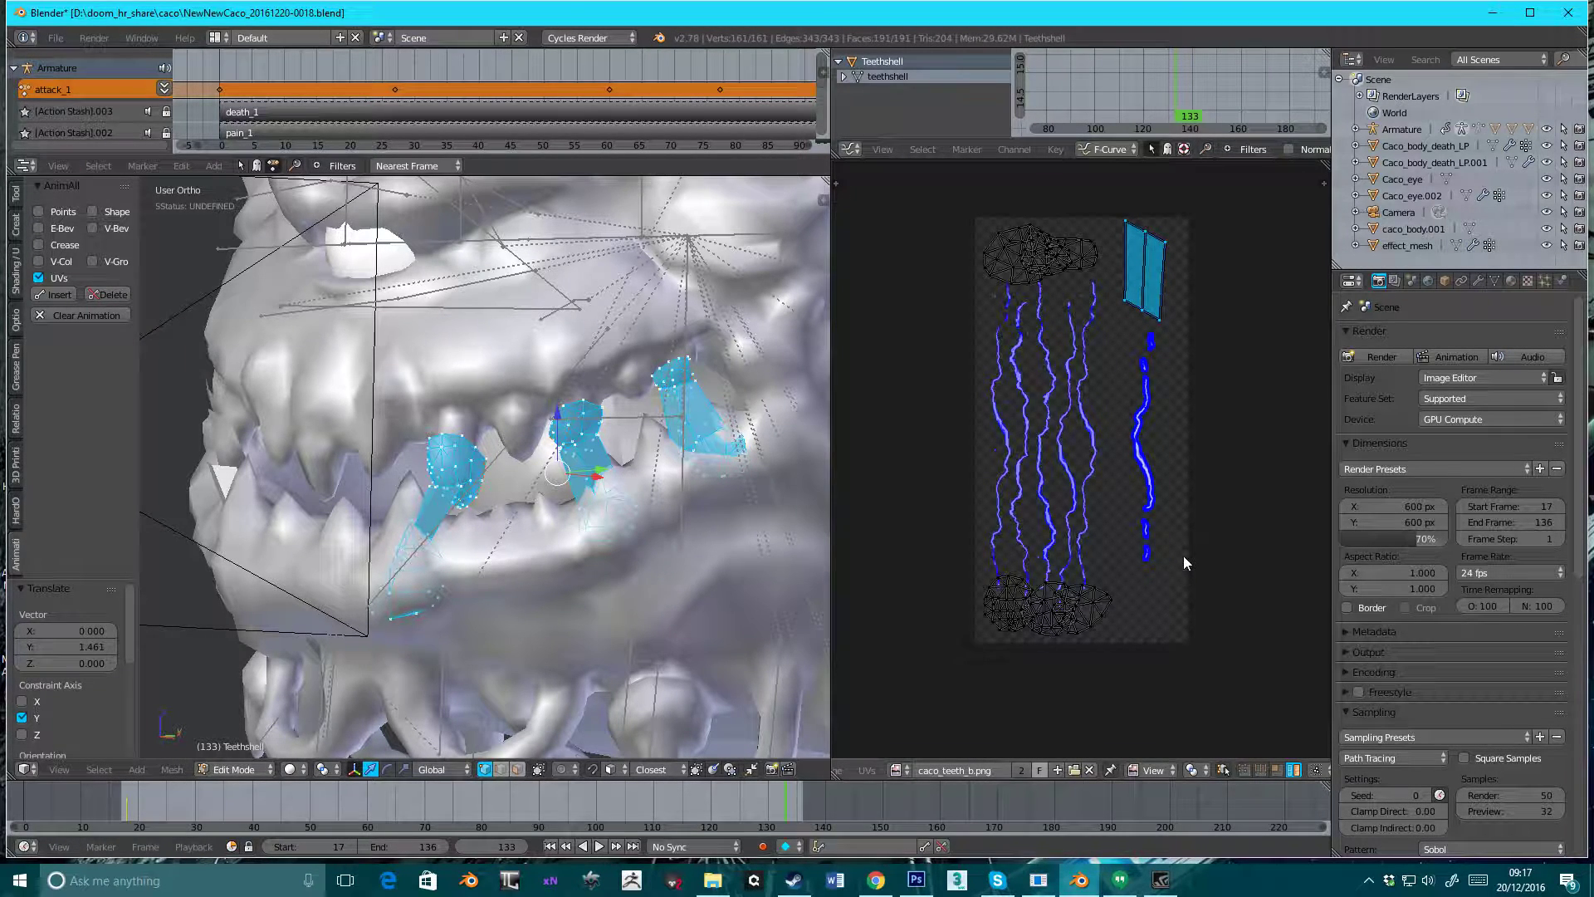
key("a")
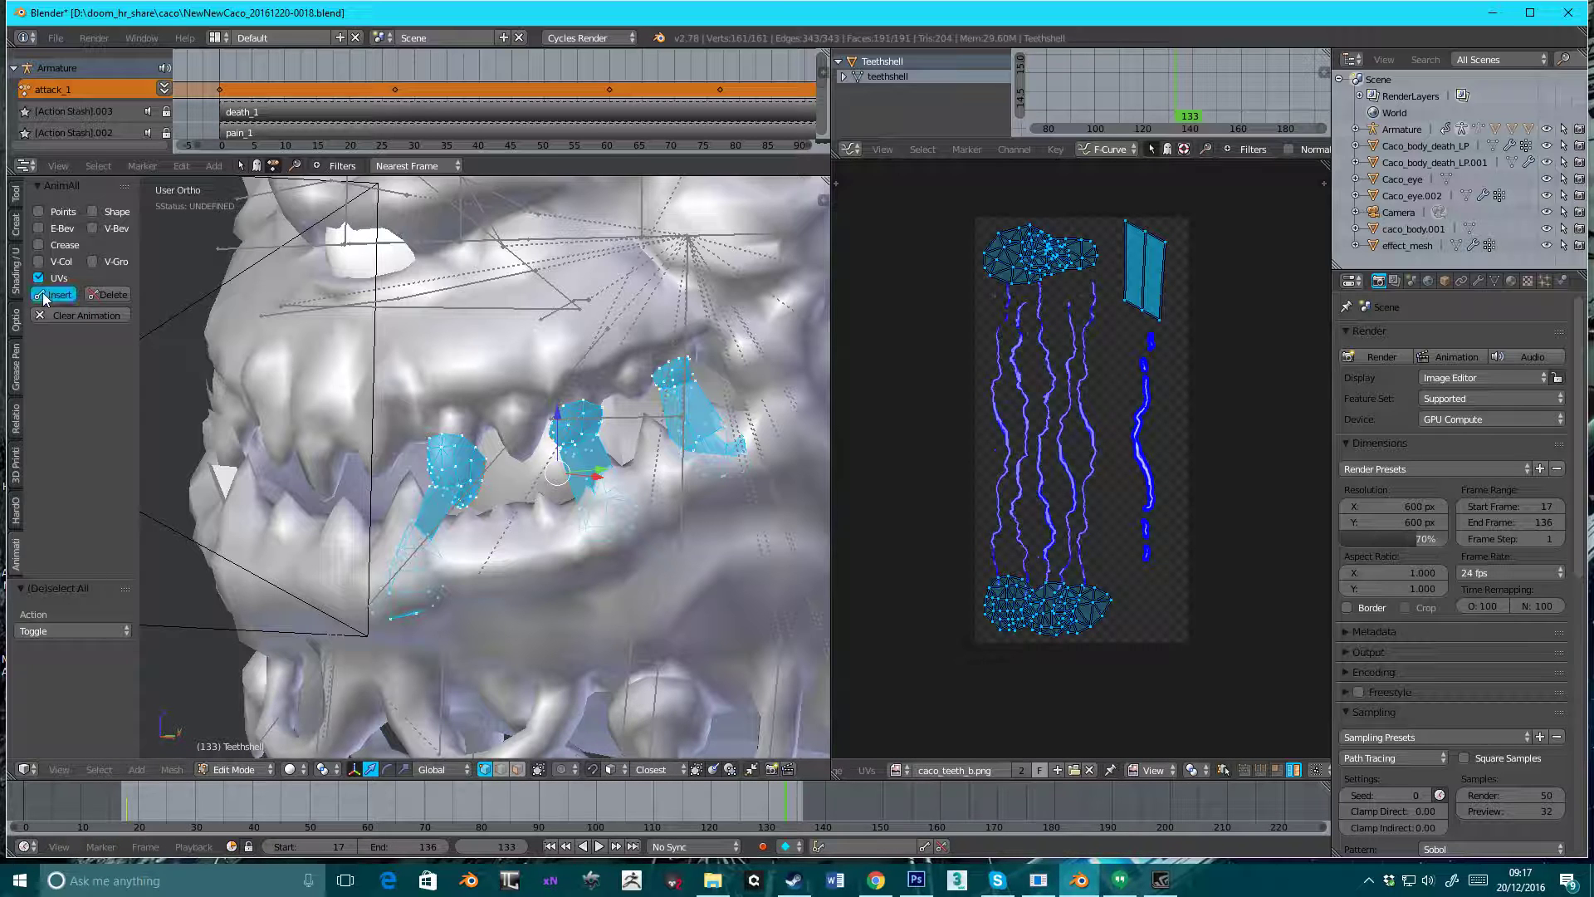
left_click(57, 294)
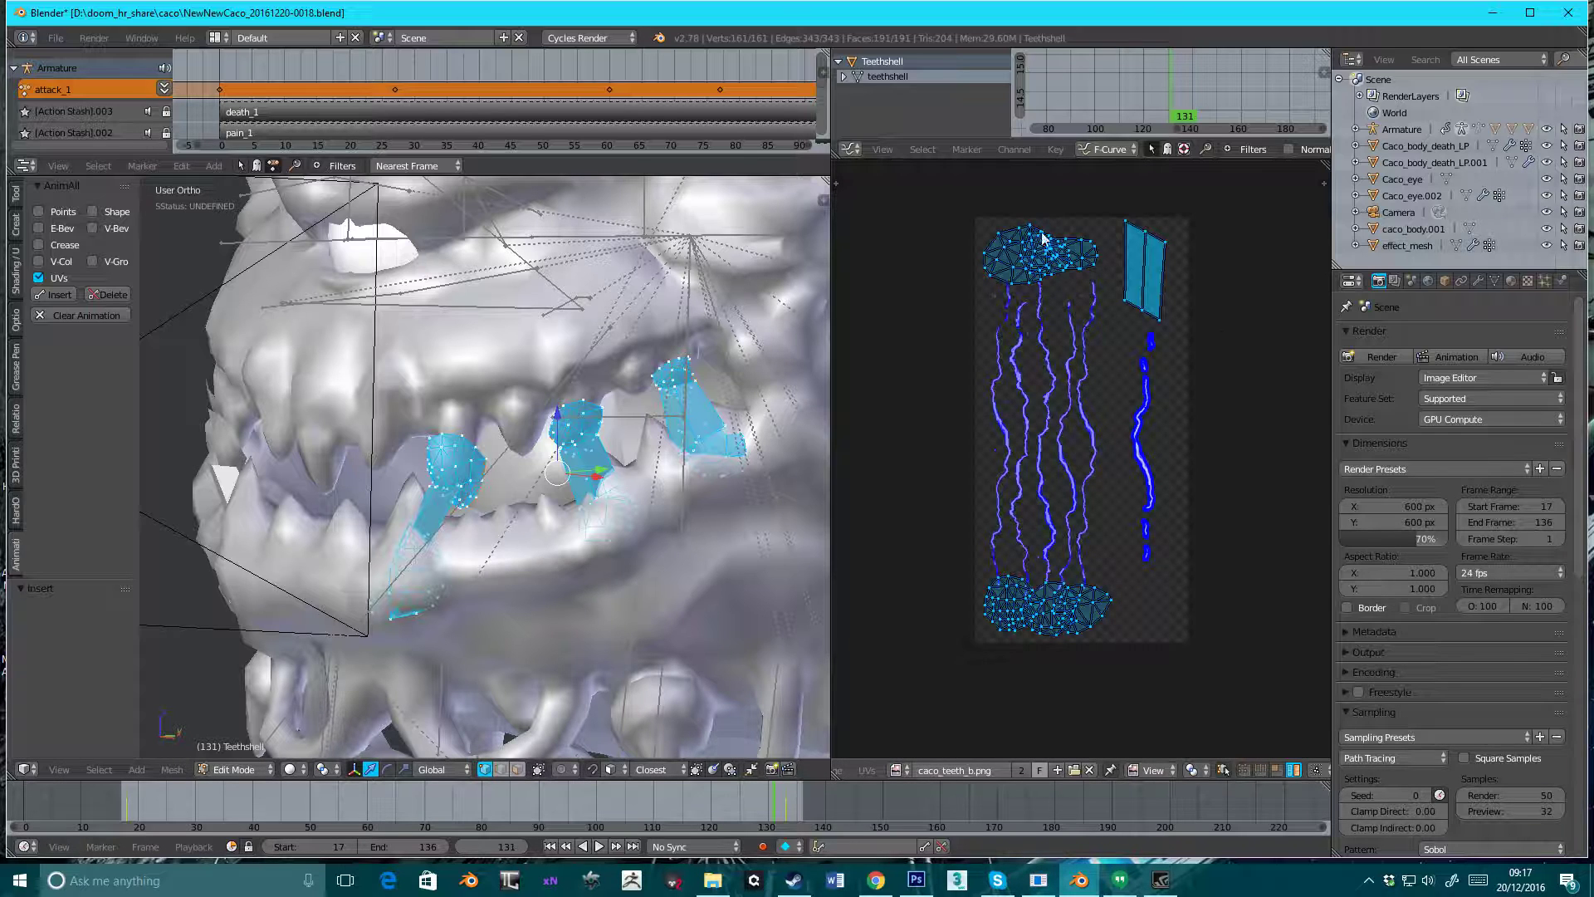
mouse_move(1060, 395)
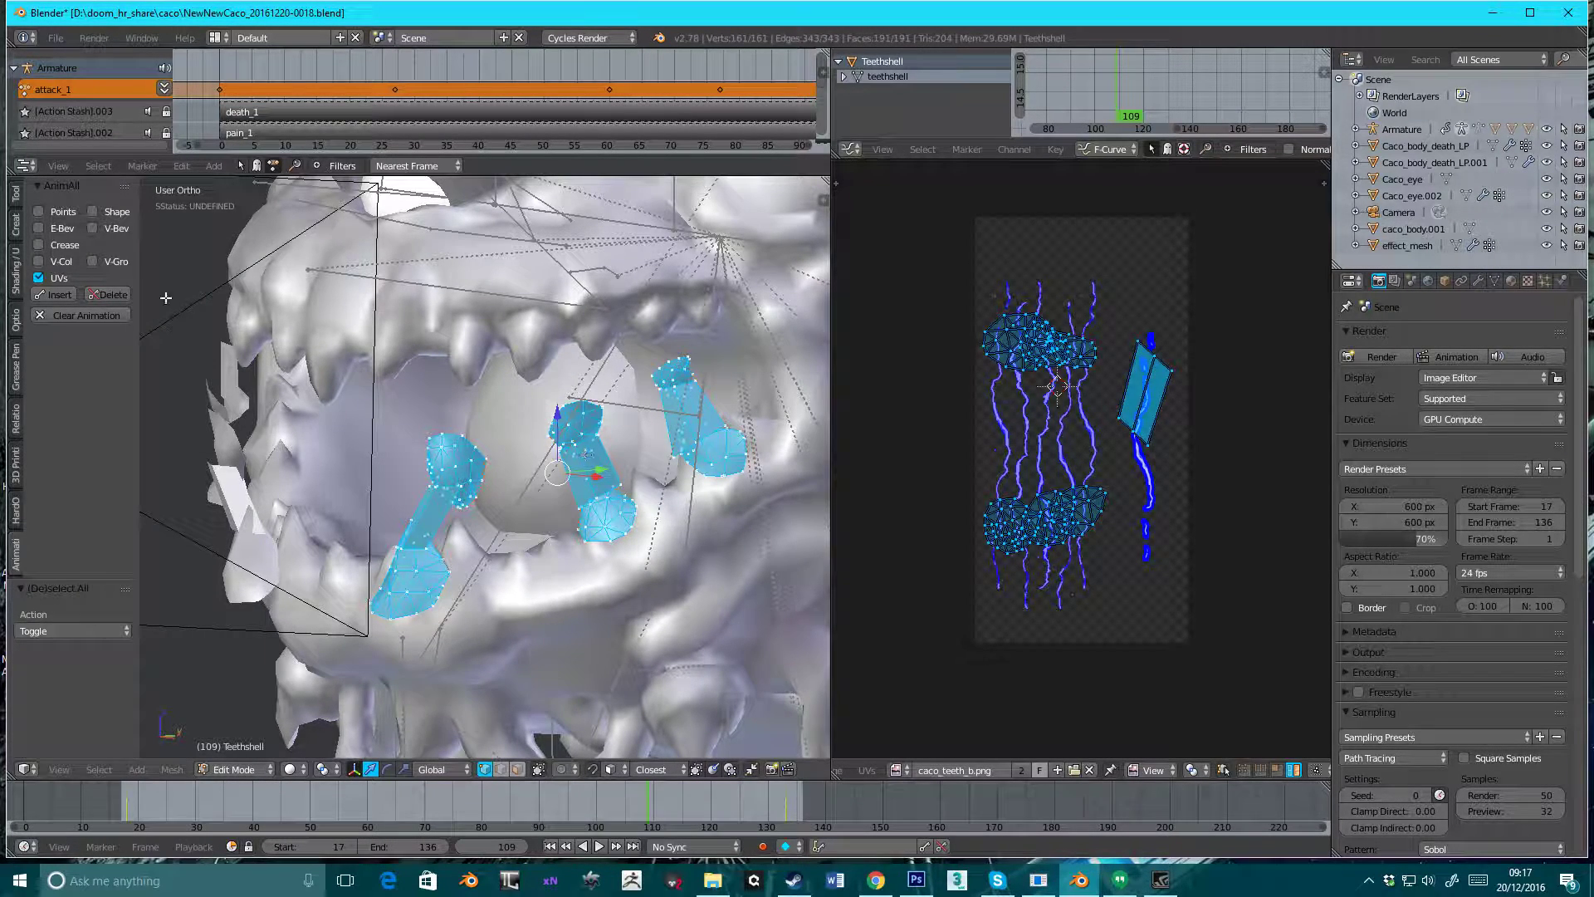
Insert an AnimAll keyframe for the rotated UV layout at frame 109.
left_click(58, 294)
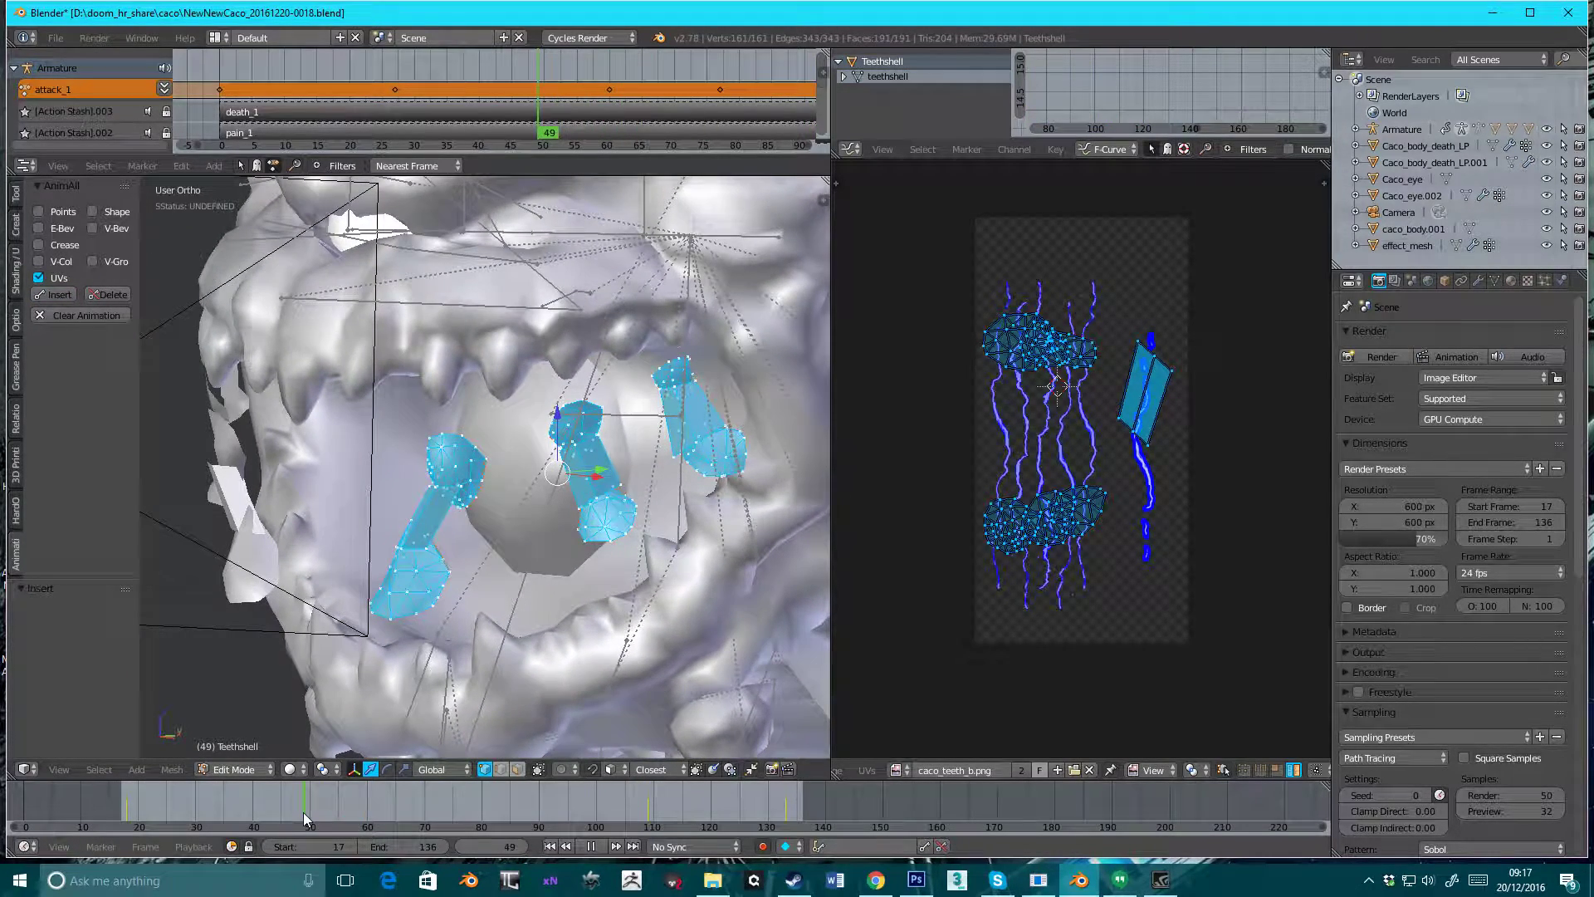
Select all teeth UVs and insert an AnimAll keyframe at frame 49.
key("a")
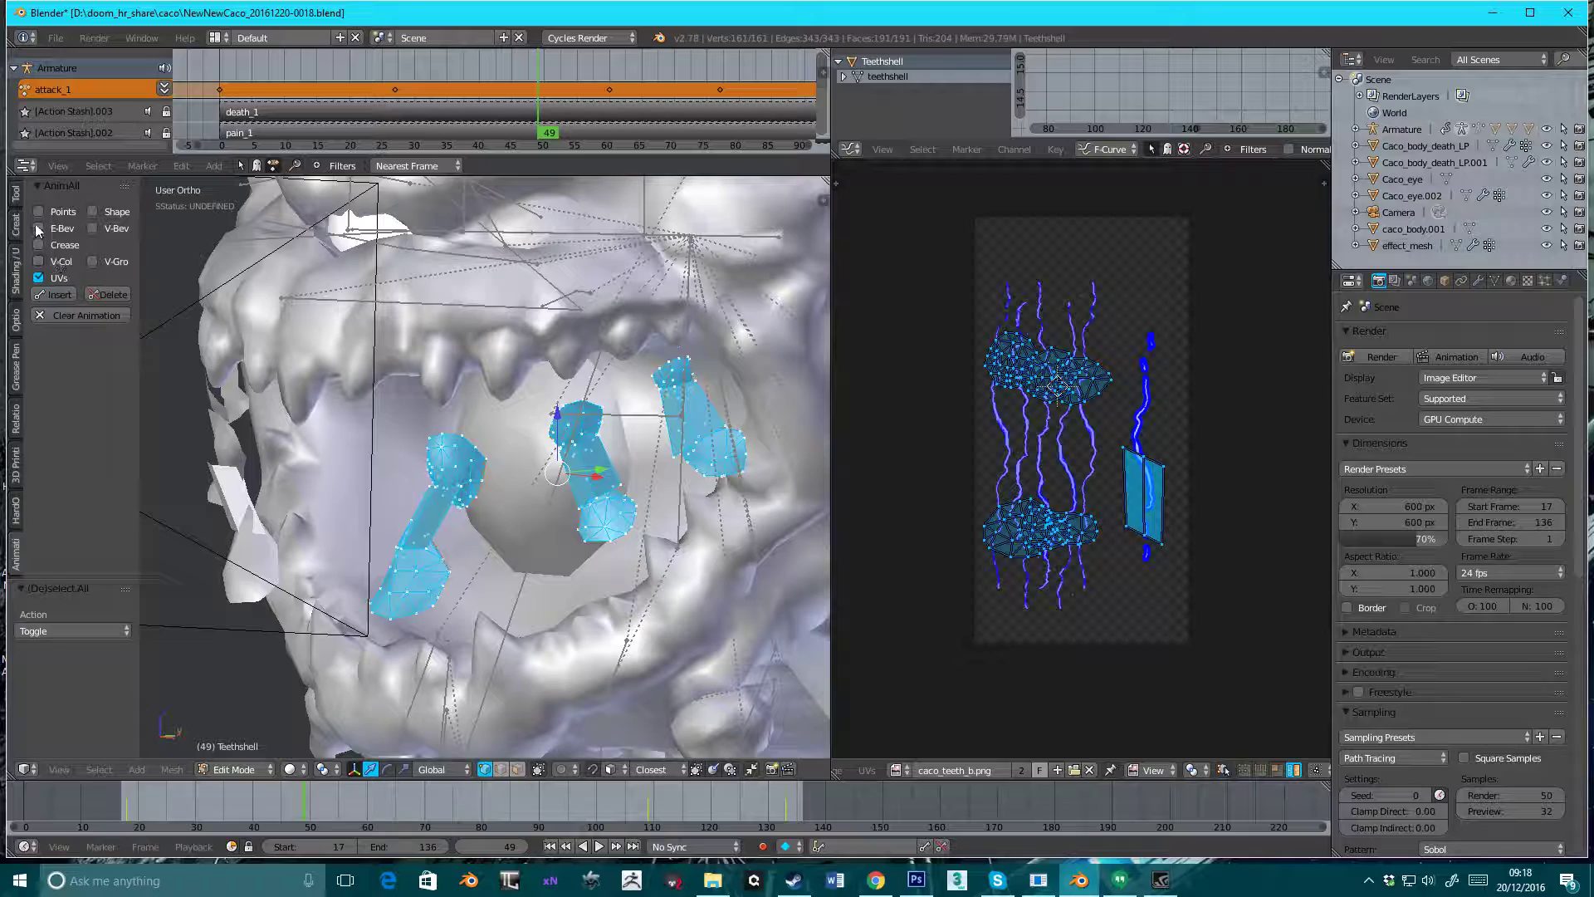
left_click(59, 294)
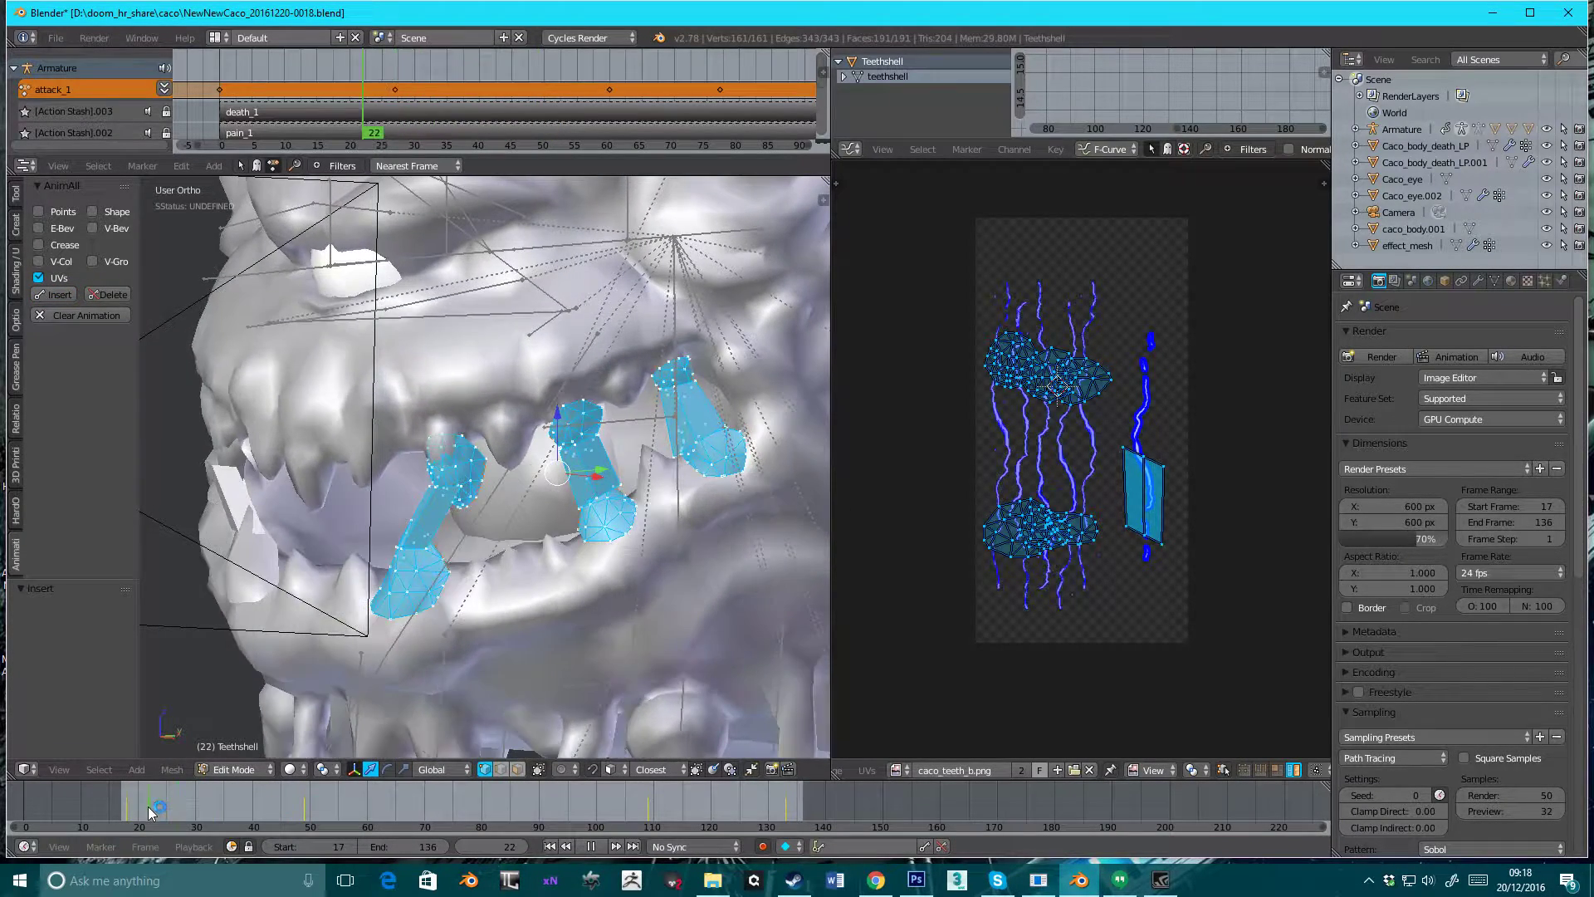
left_click(667, 808)
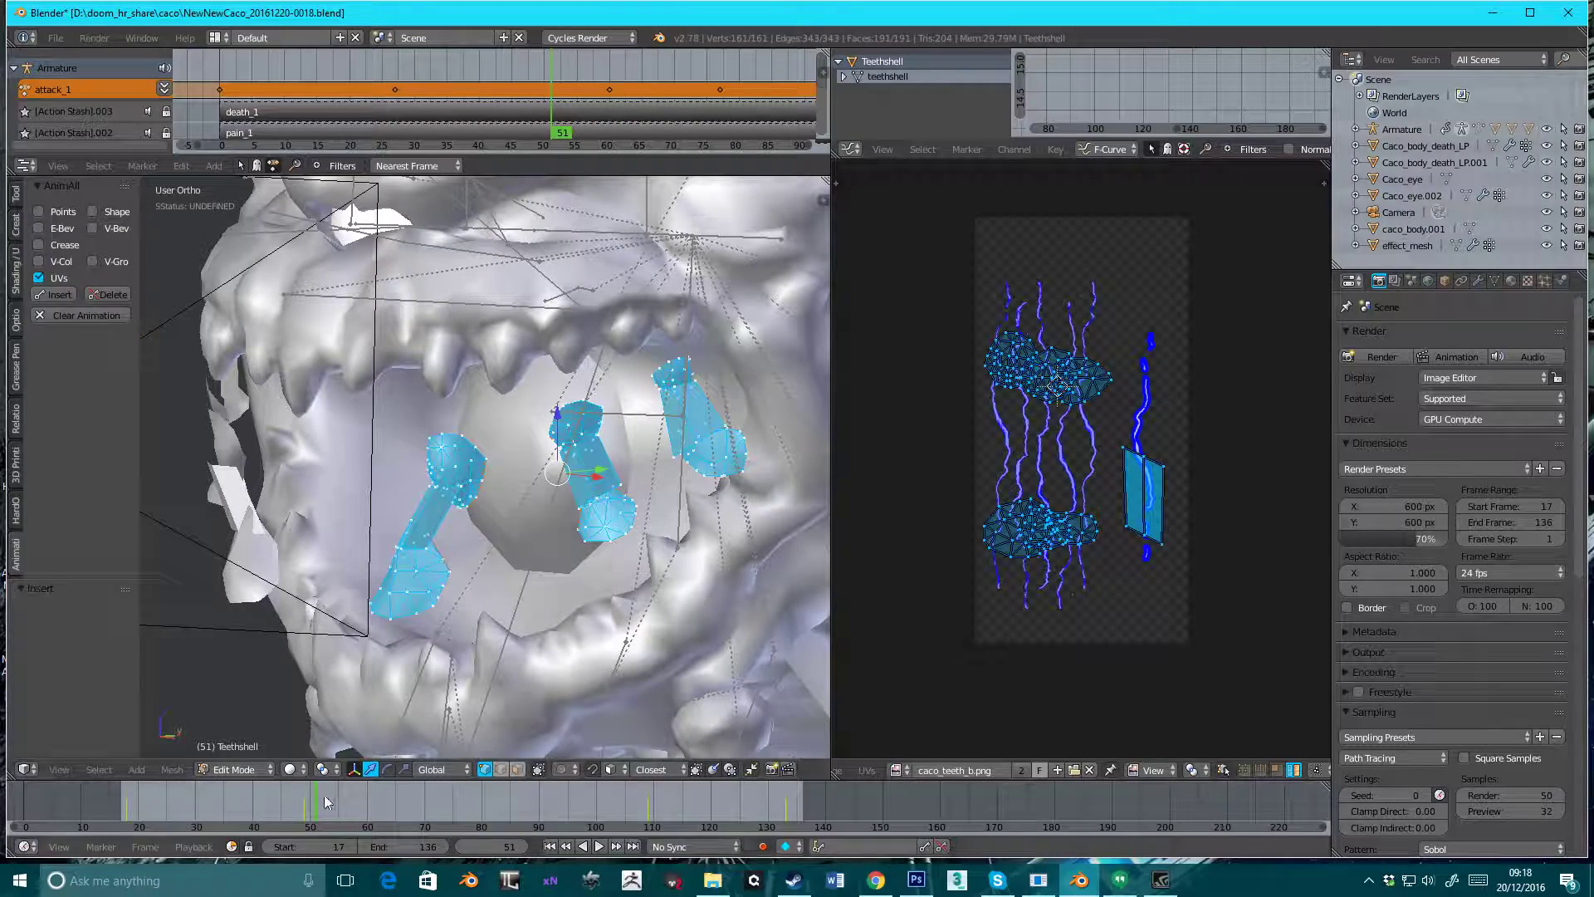
left_click(598, 846)
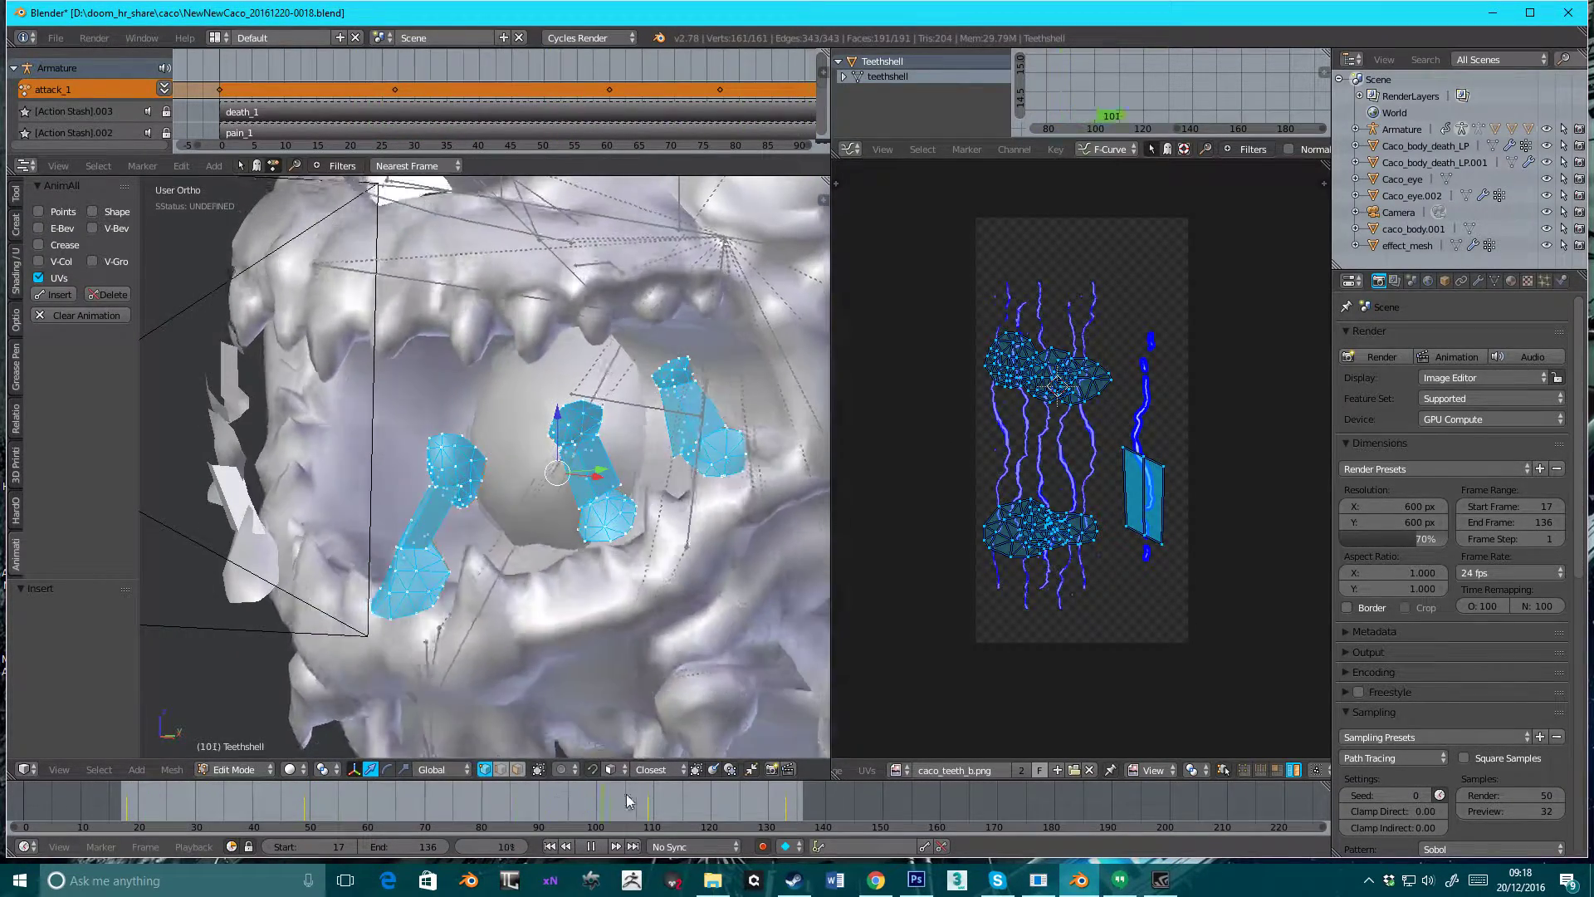
left_click(481, 806)
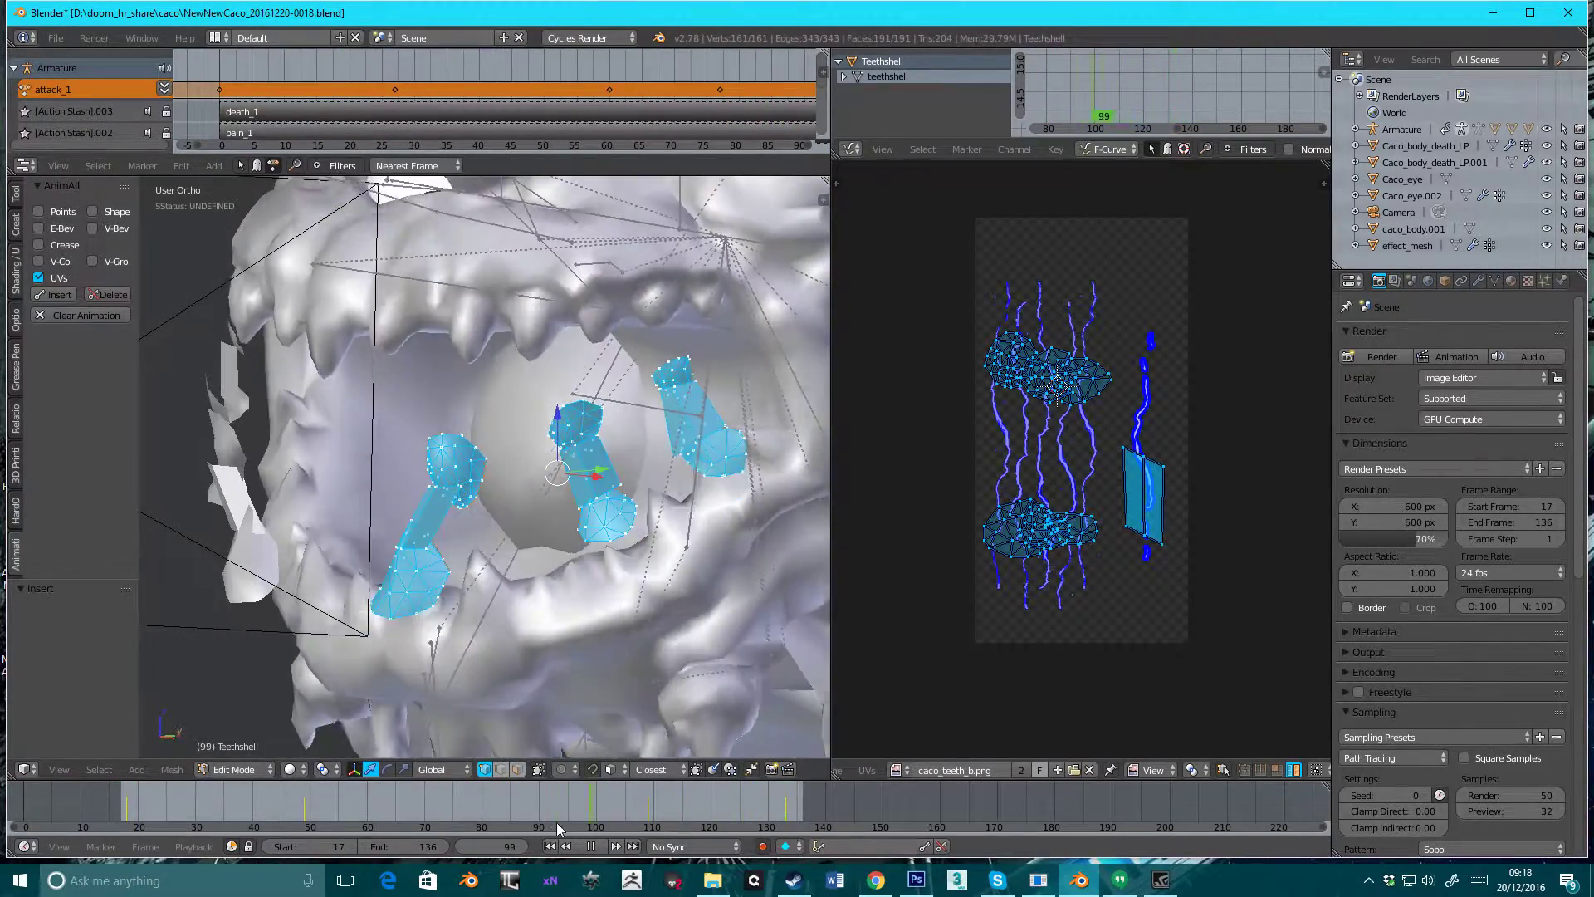
left_click(598, 846)
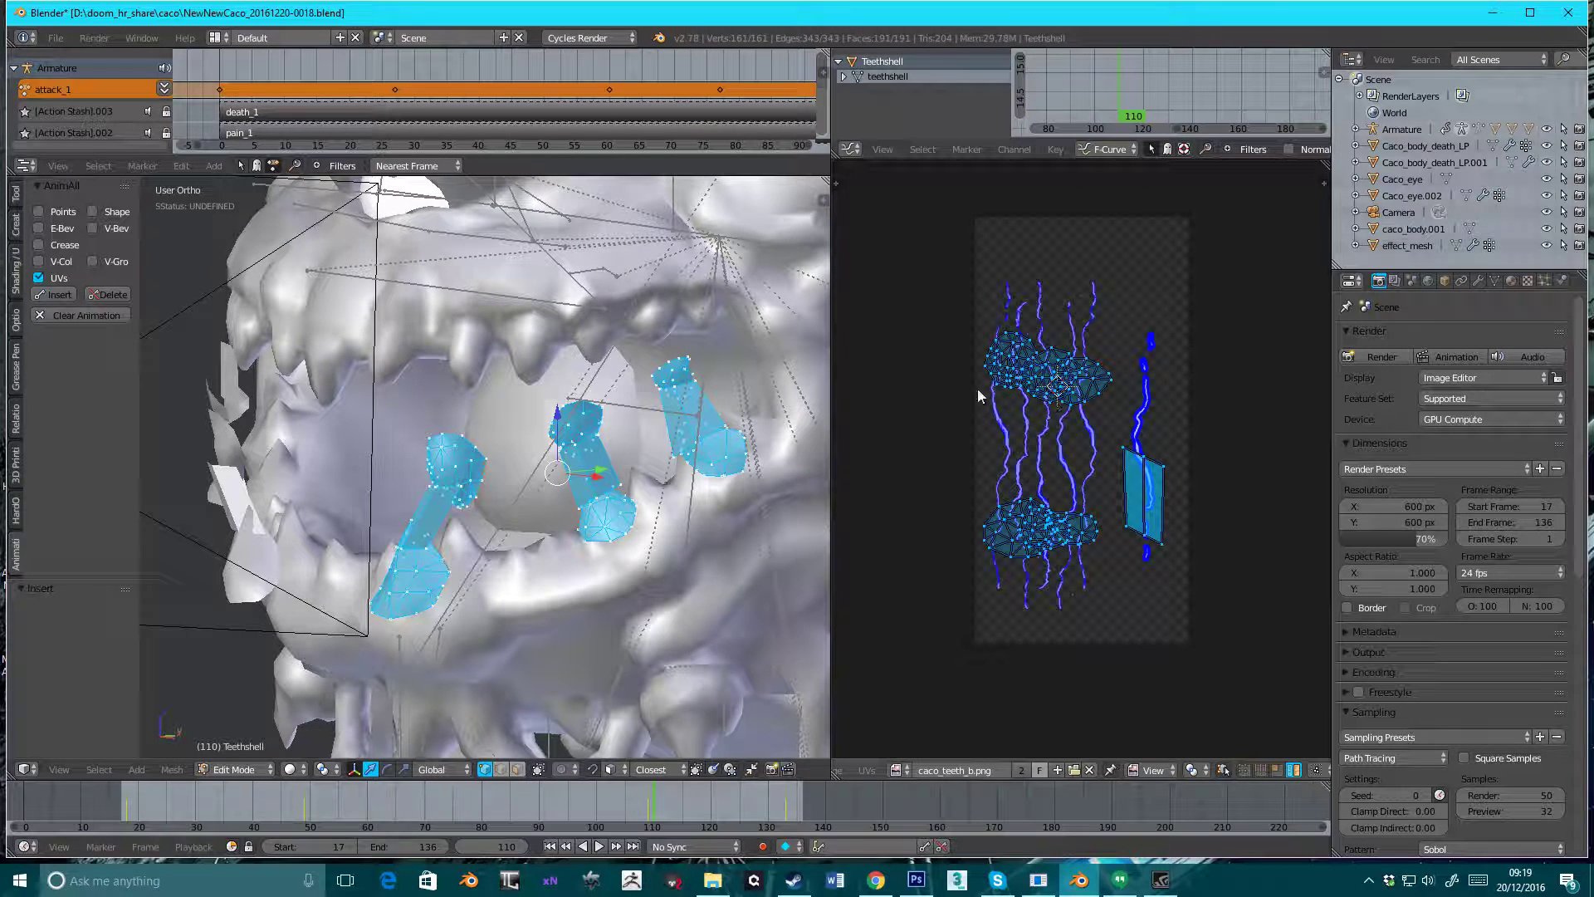
mouse_move(860, 528)
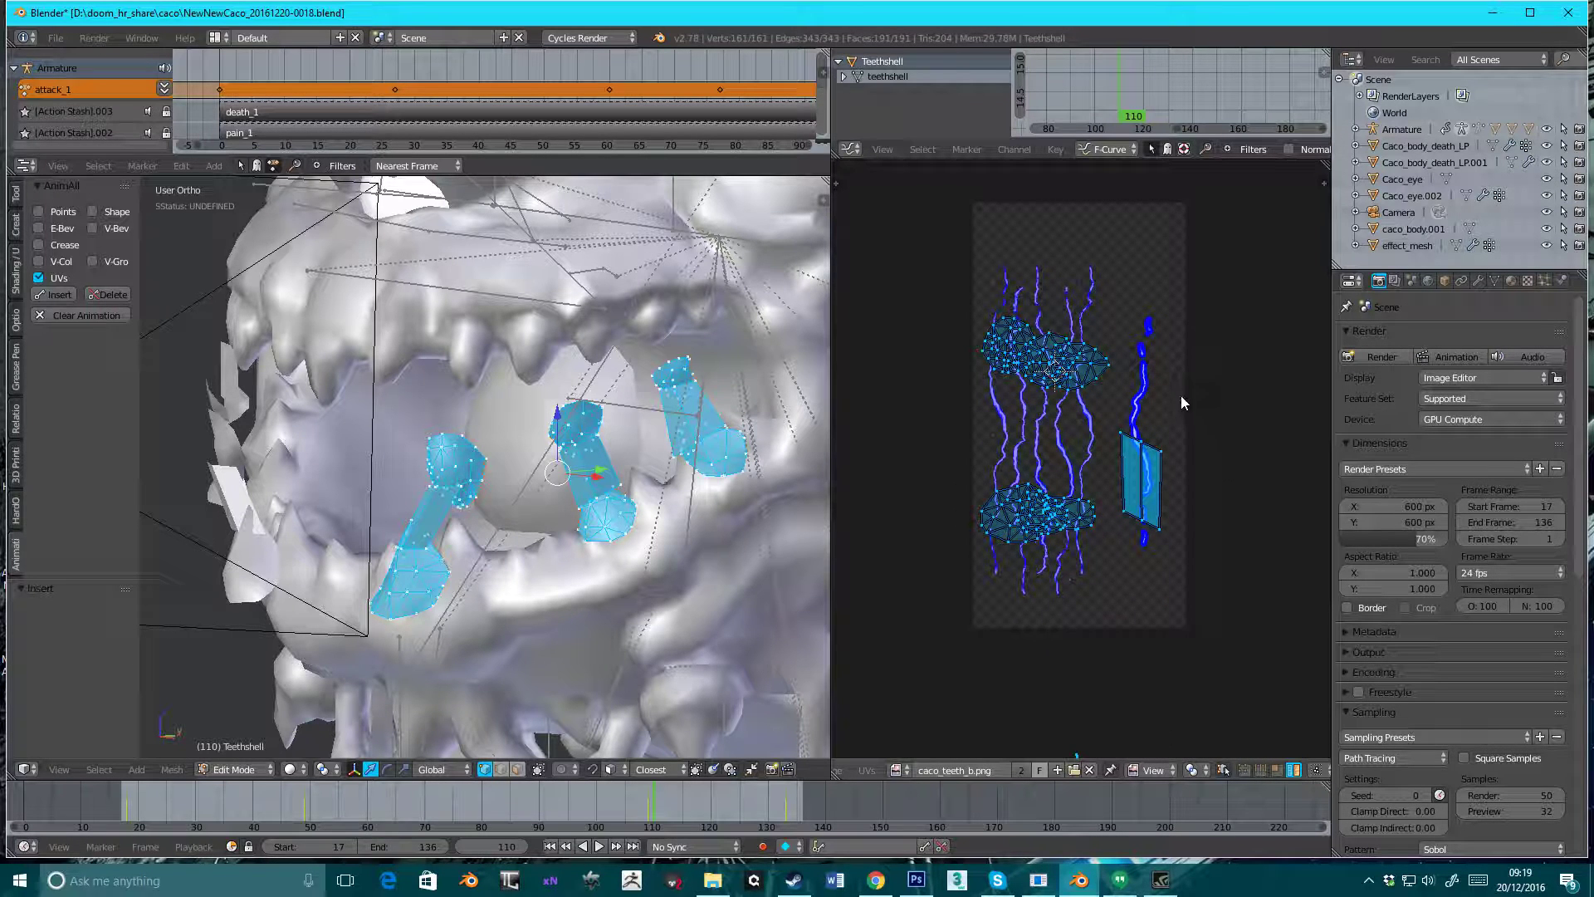
mouse_move(1124, 467)
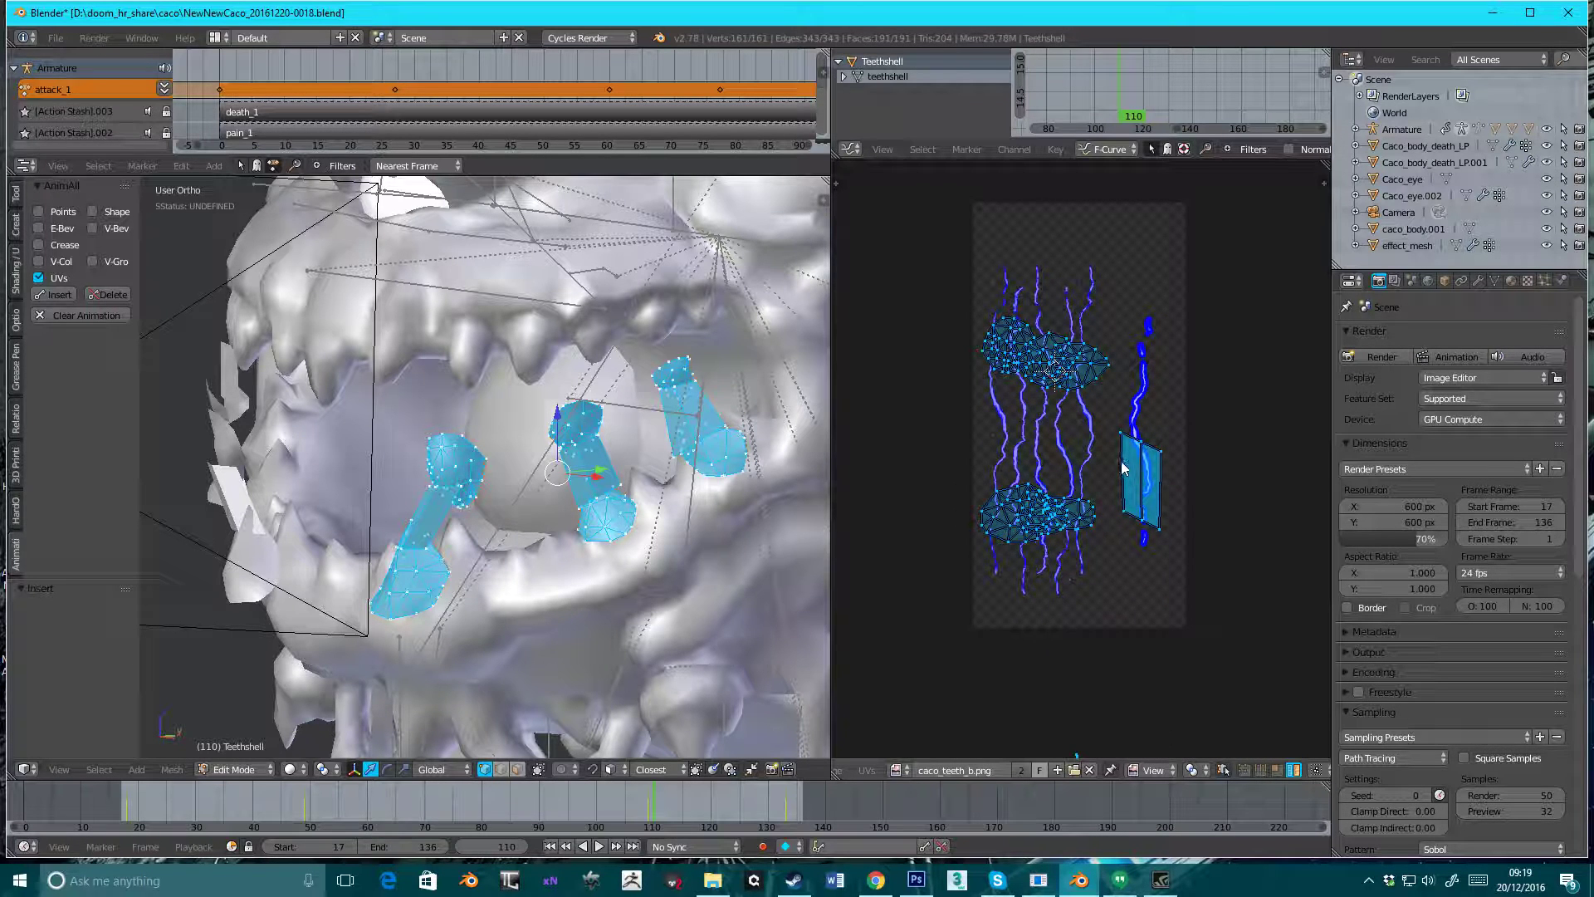